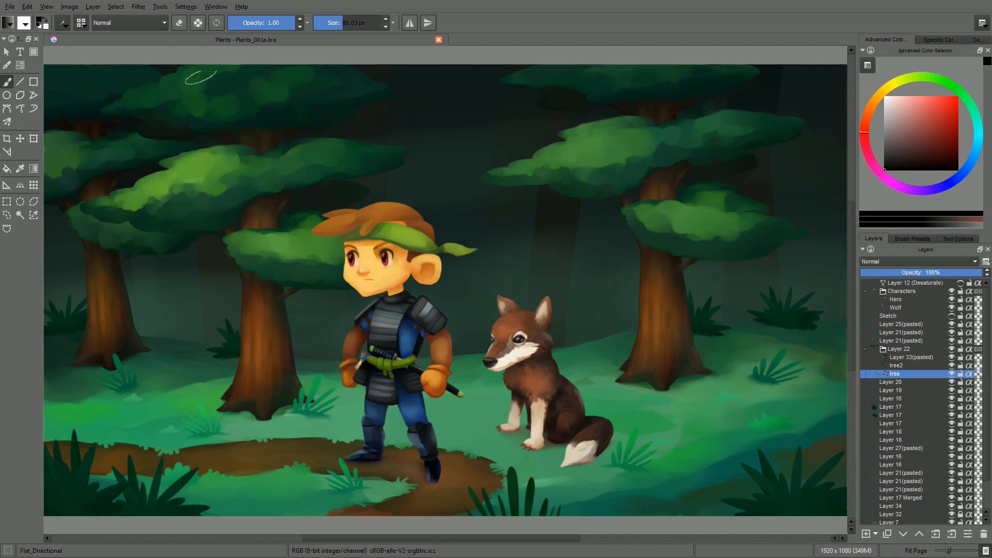
- In Configure Krita's Tablet settings, drag the pressure curve's midpoint upward for a softer response
click(185, 6)
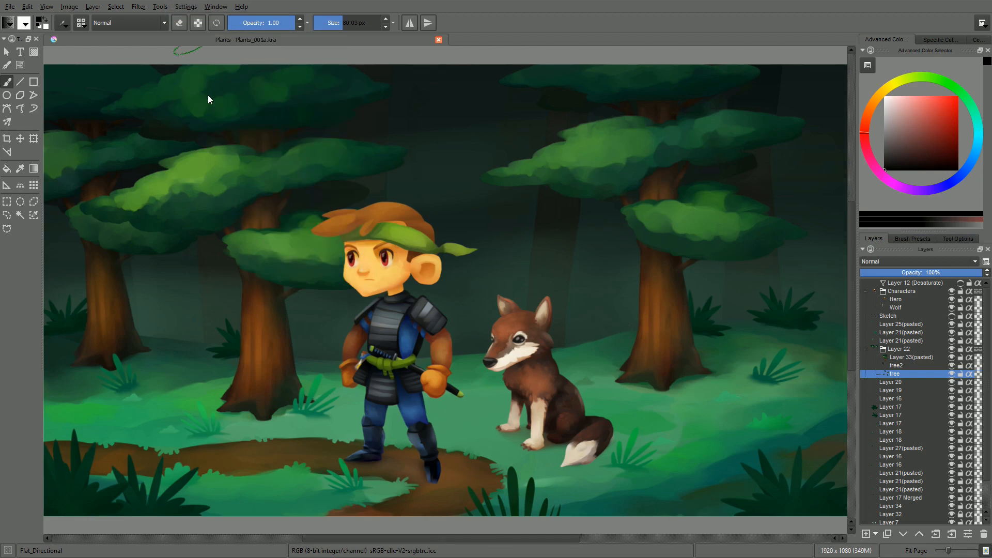
click(185, 7)
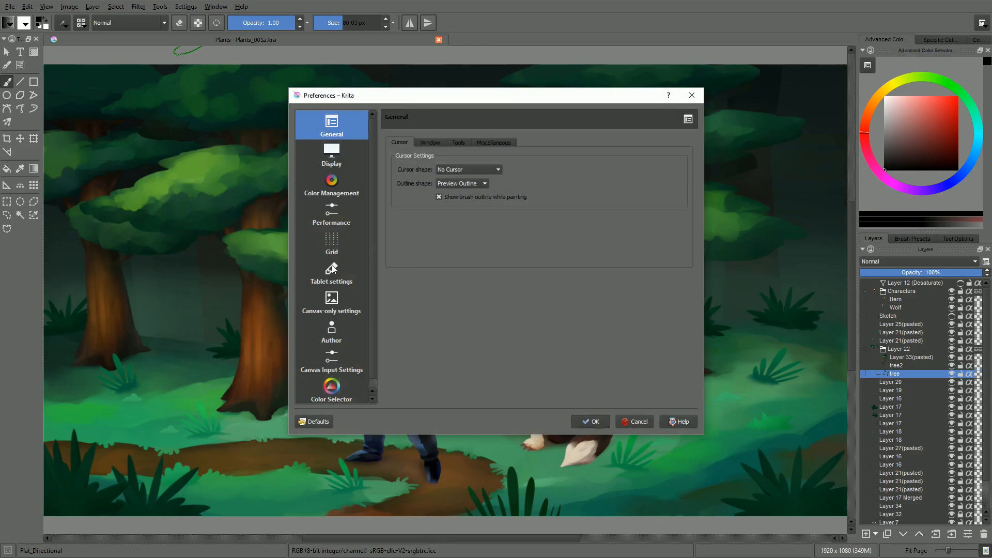
click(330, 271)
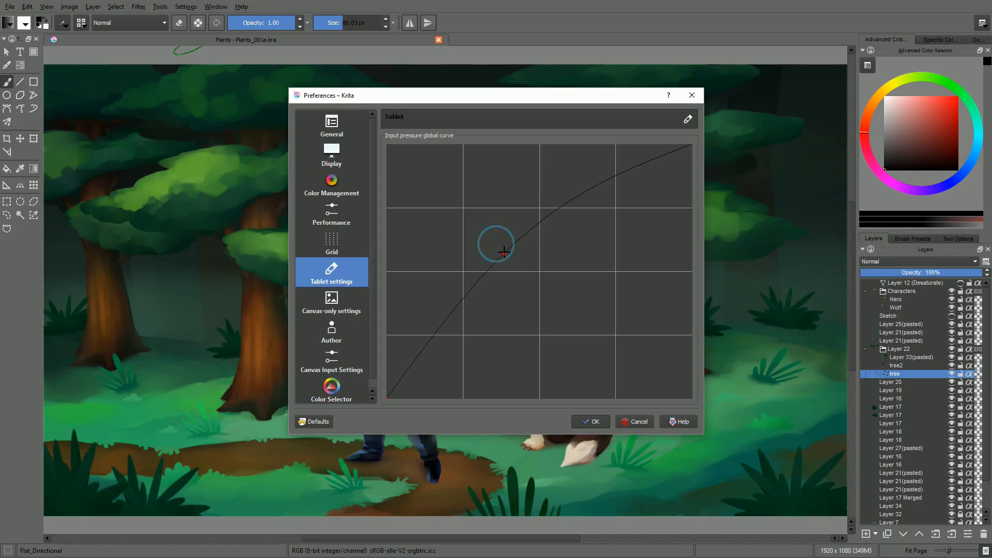
drag(503, 252, 531, 276)
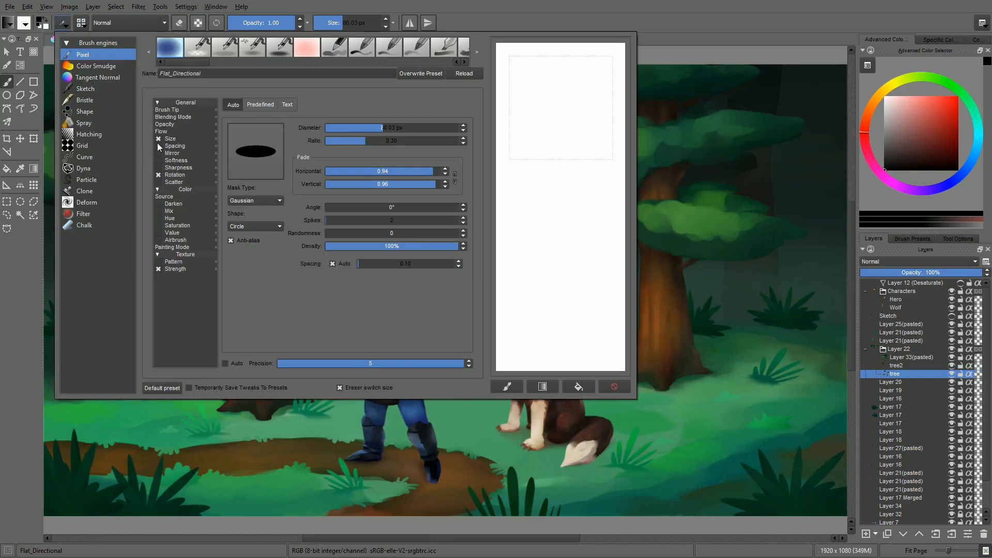
- Bring up the Brush Editor for the Flat_Directional preset's Pixel engine options
click(170, 138)
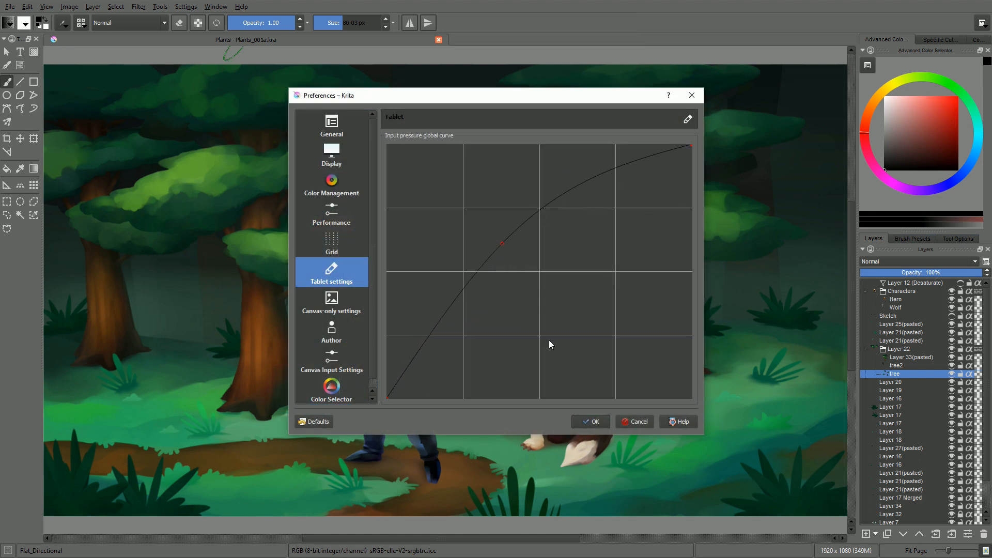
- Pull the pressure curve point down-right so it sags for a firmer response, and confirm with OK
drag(503, 244, 558, 323)
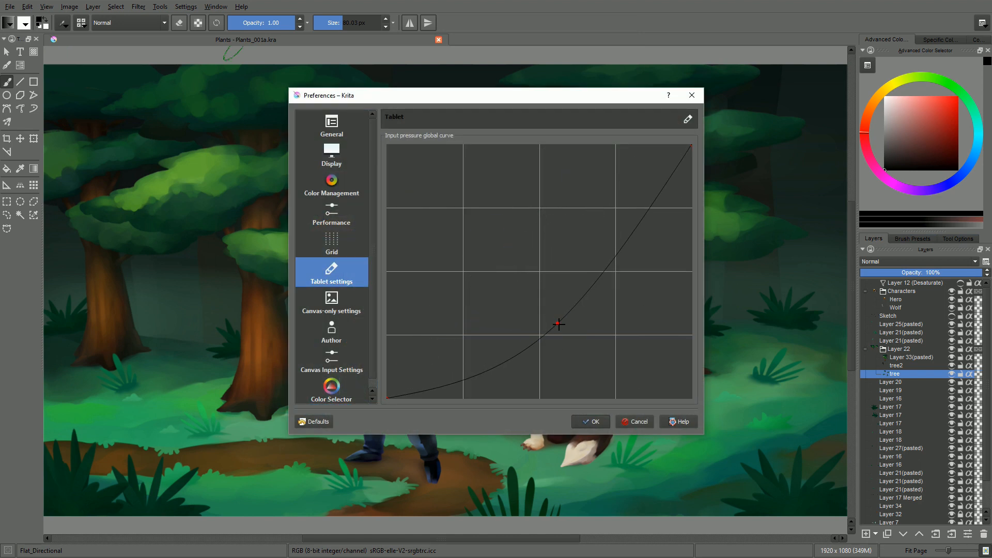
drag(559, 323, 576, 320)
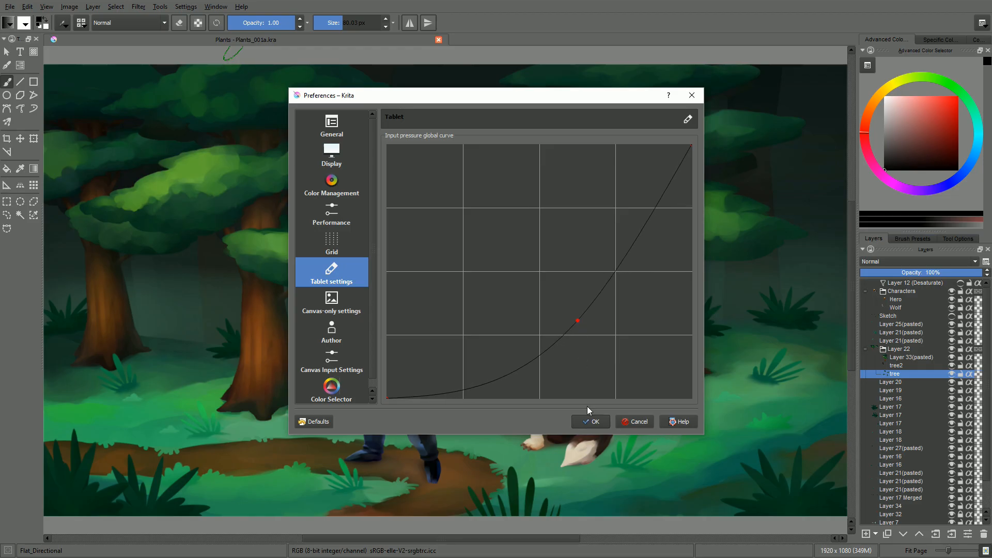
click(588, 421)
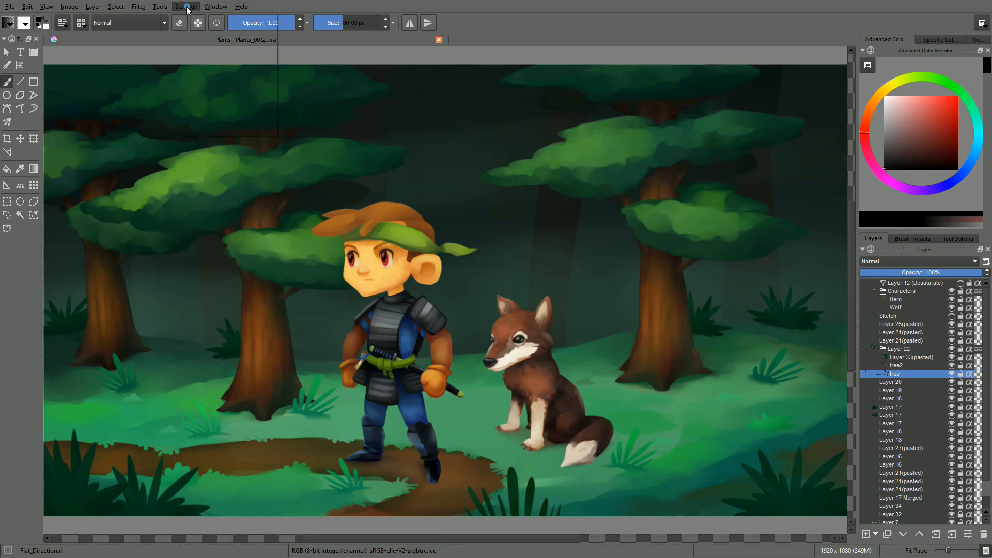
- Return to Tablet settings and drag the curve point up-left so it bows above the diagonal again
click(185, 6)
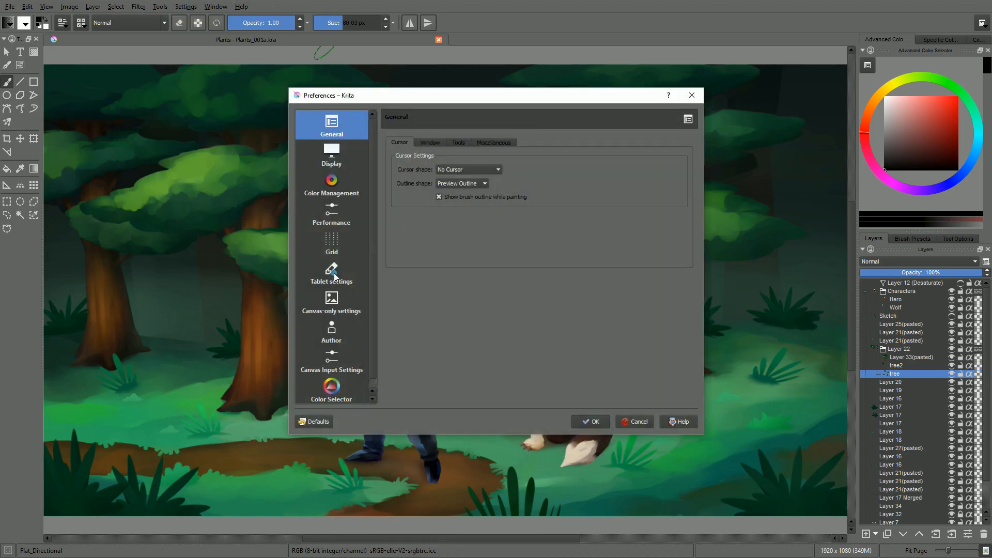
click(330, 270)
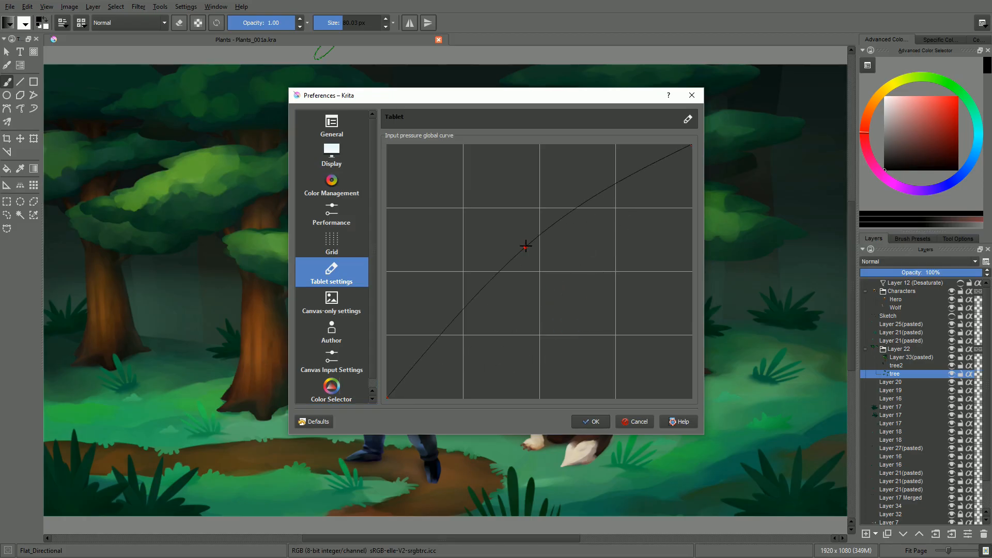
drag(525, 247, 506, 227)
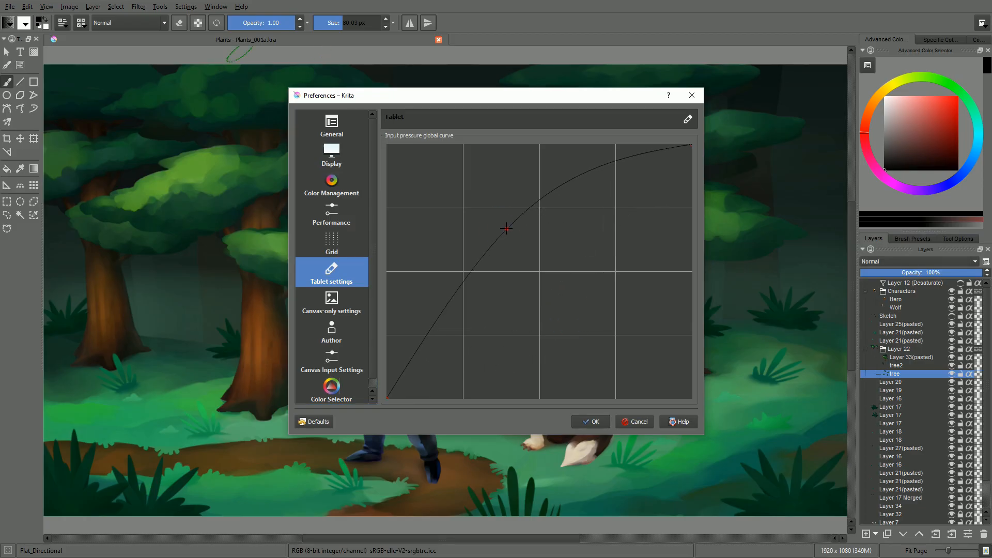
drag(506, 227, 515, 241)
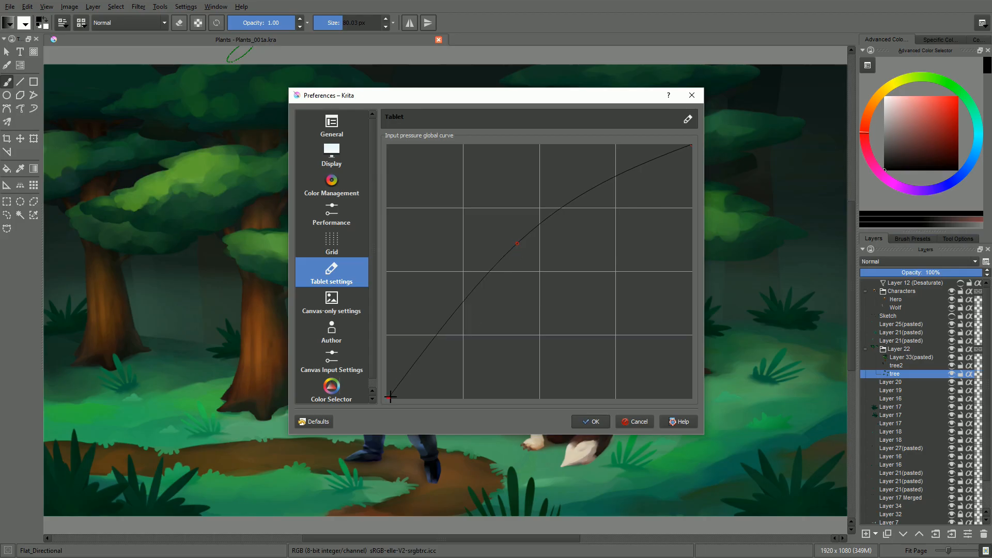
drag(390, 397, 453, 390)
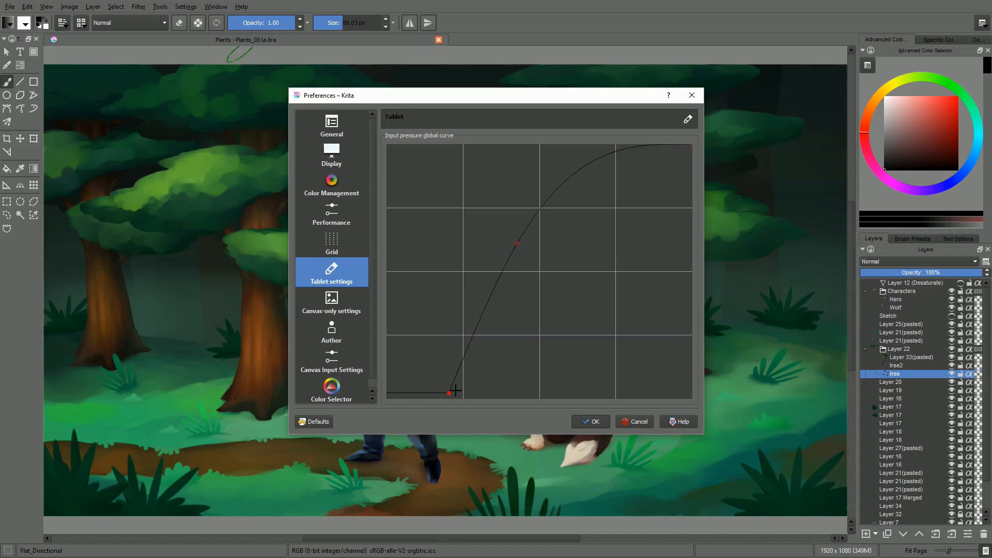
drag(455, 391, 390, 396)
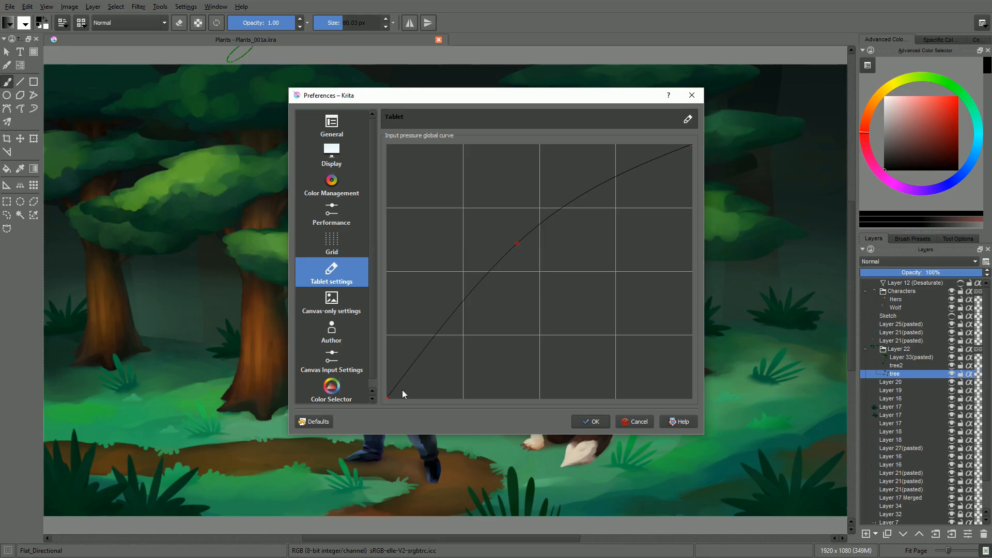
drag(693, 145, 663, 142)
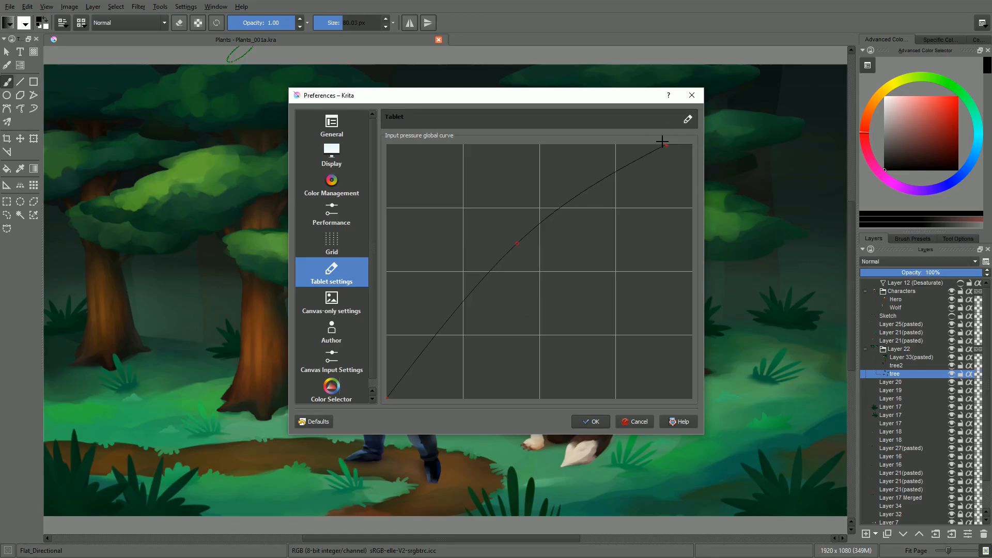
drag(662, 142, 689, 143)
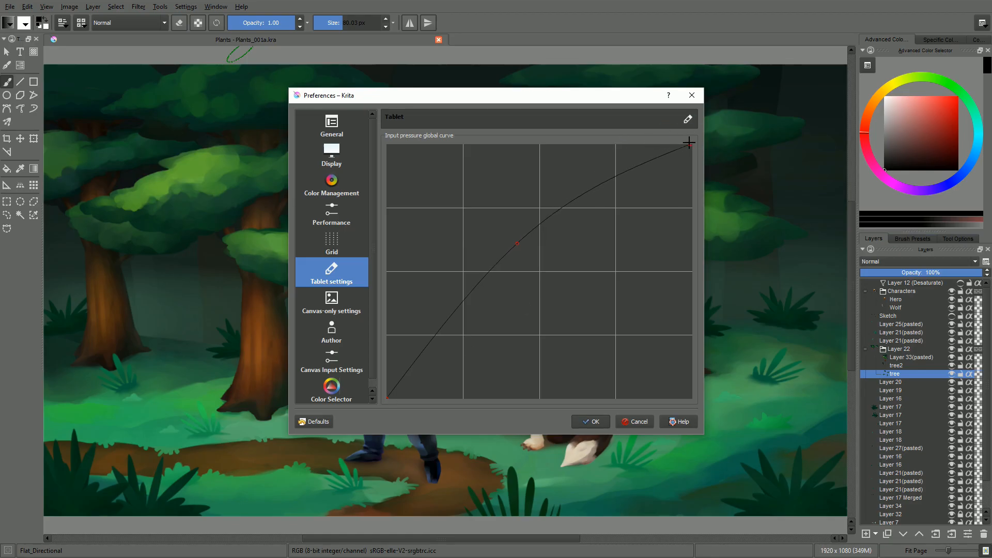